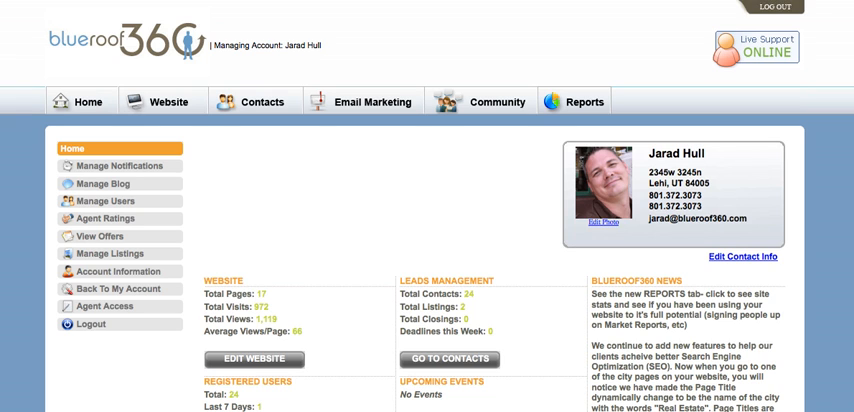
pyautogui.moveTo(356, 72)
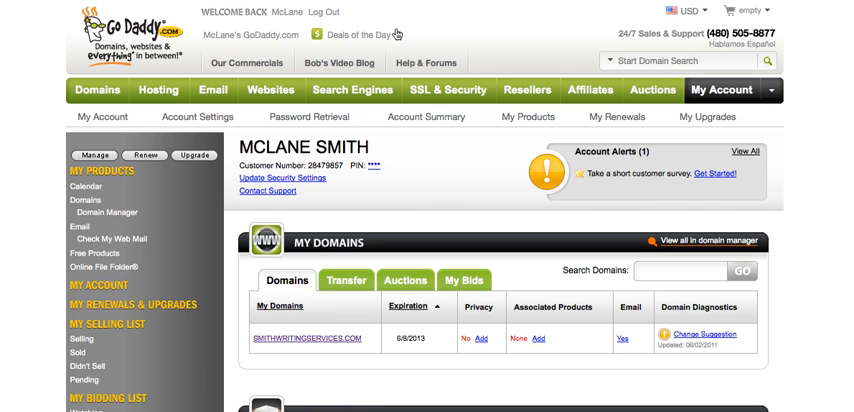
# Open the smithwritingservices.com details from the My Domains list on the My Account page.
pyautogui.scroll(-3)
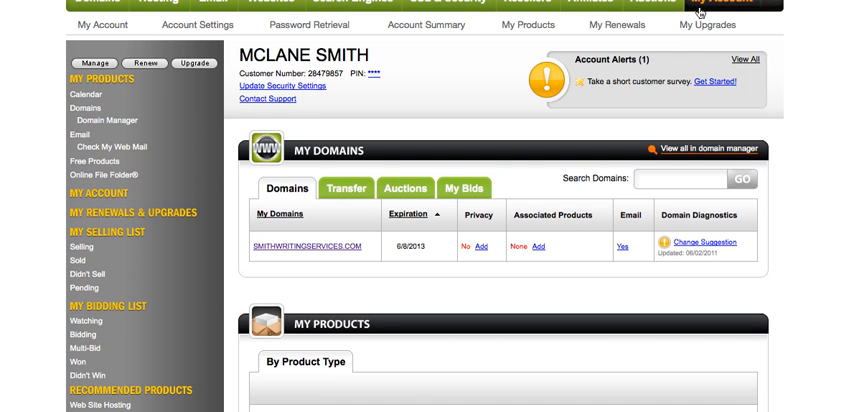
pyautogui.scroll(-3)
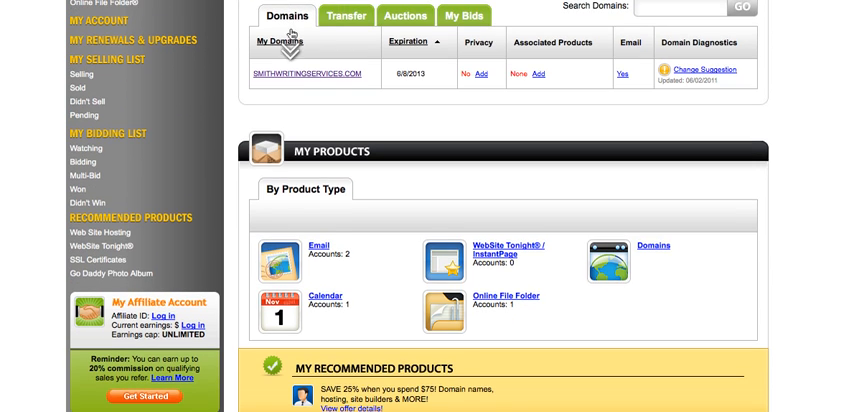
pyautogui.moveTo(312, 74)
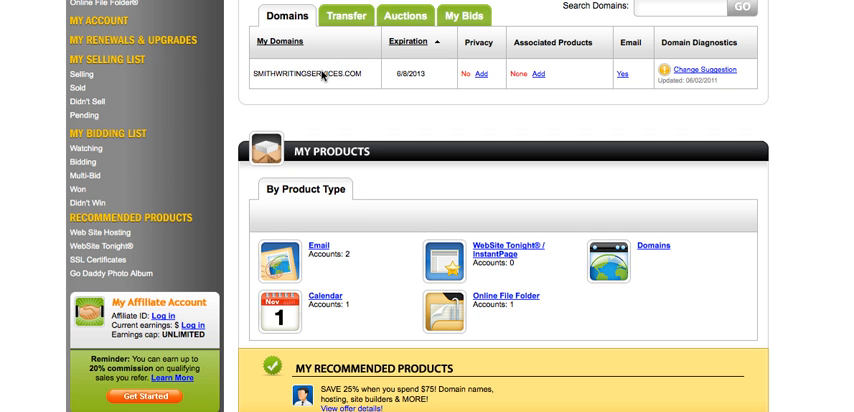
pyautogui.click(312, 72)
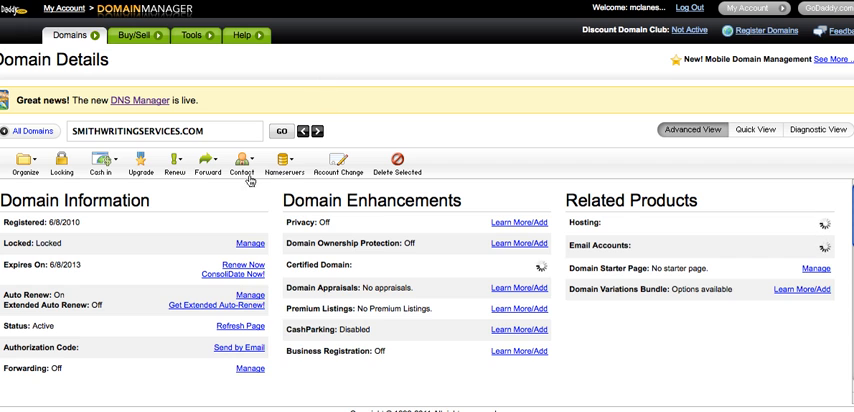
# Launch the DNS Manager zone file editor for smithwritingservices.com.
pyautogui.scroll(-3)
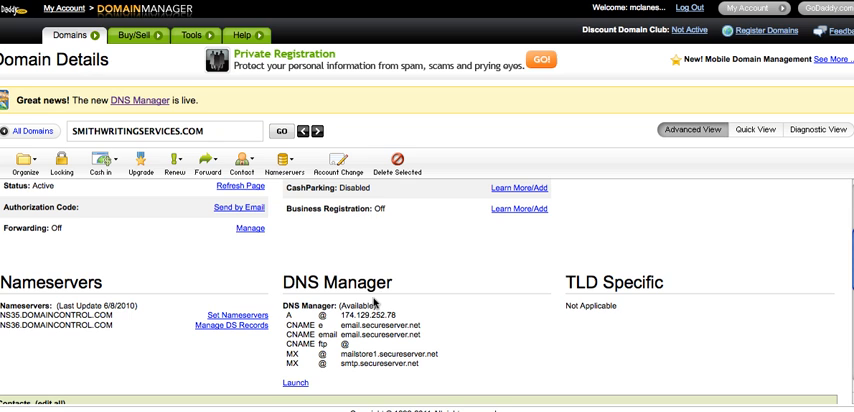
pyautogui.scroll(-3)
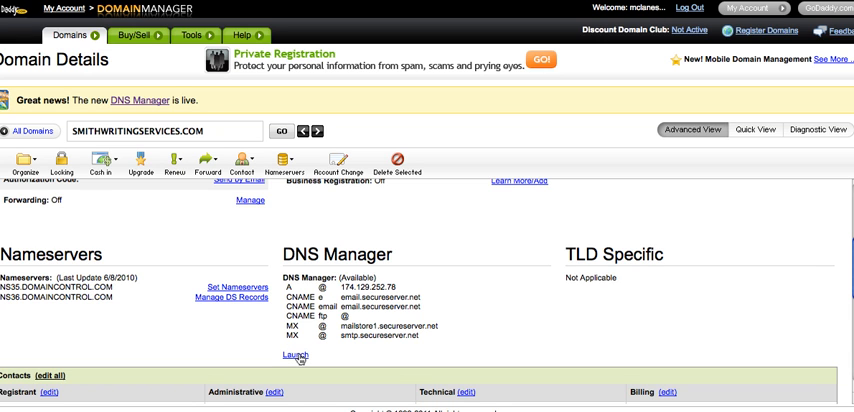
pyautogui.click(296, 356)
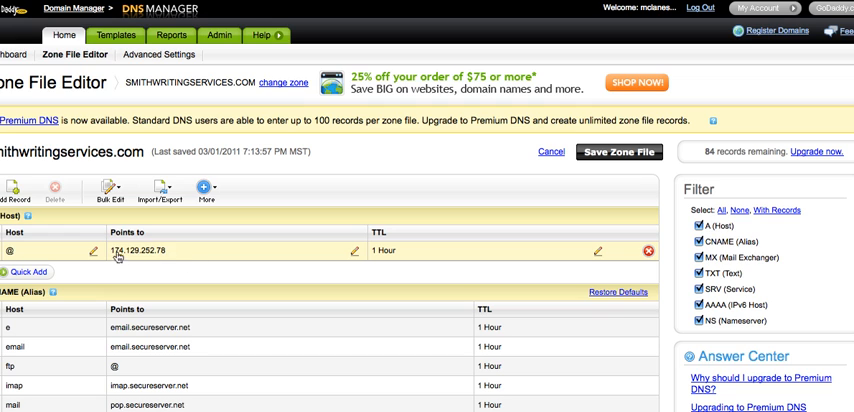
pyautogui.moveTo(170, 256)
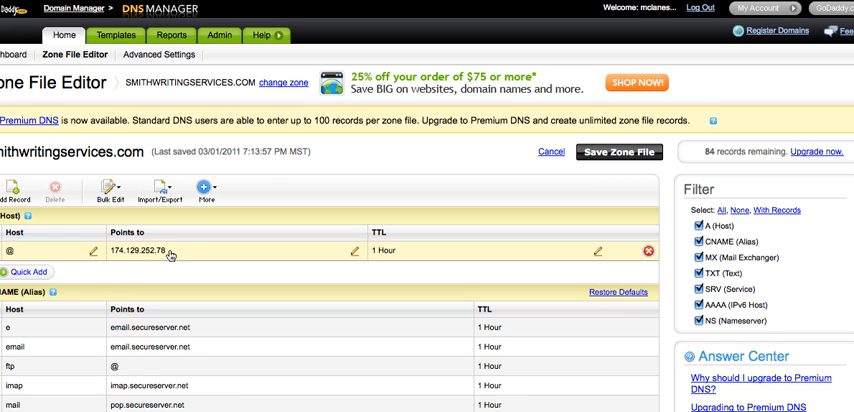
# Confirm the @ A record pointing to 174.129.252.78 in the Zone File Editor.
pyautogui.click(260, 36)
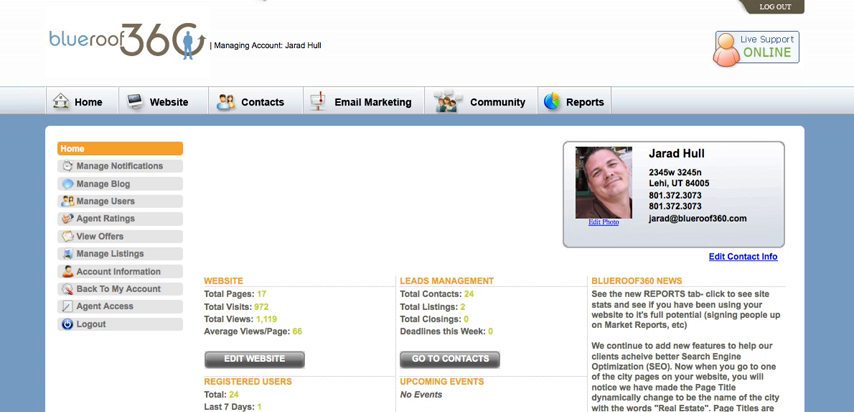
pyautogui.moveTo(424, 198)
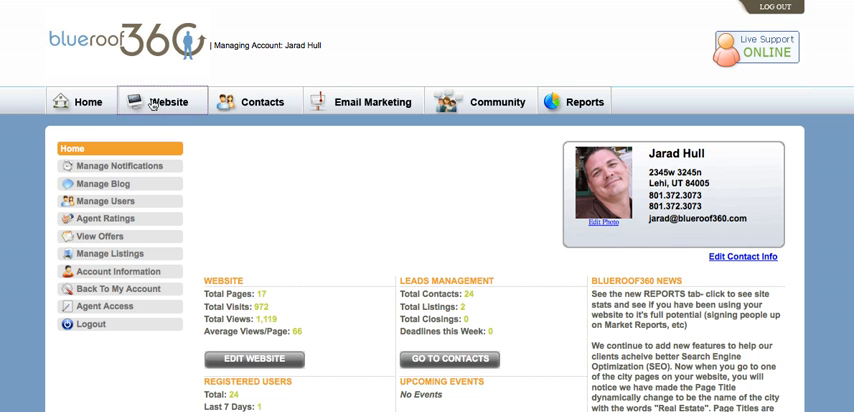
# Show the Manage Site page listing the site's title, sub-domain, domain and MLS source.
pyautogui.click(168, 100)
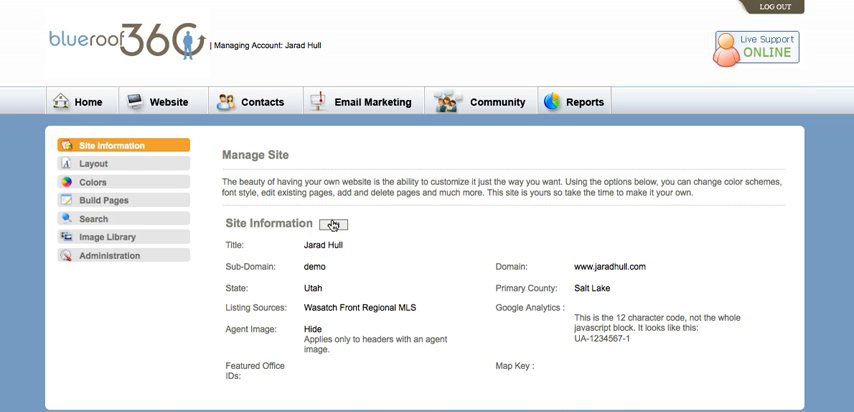
pyautogui.moveTo(404, 254)
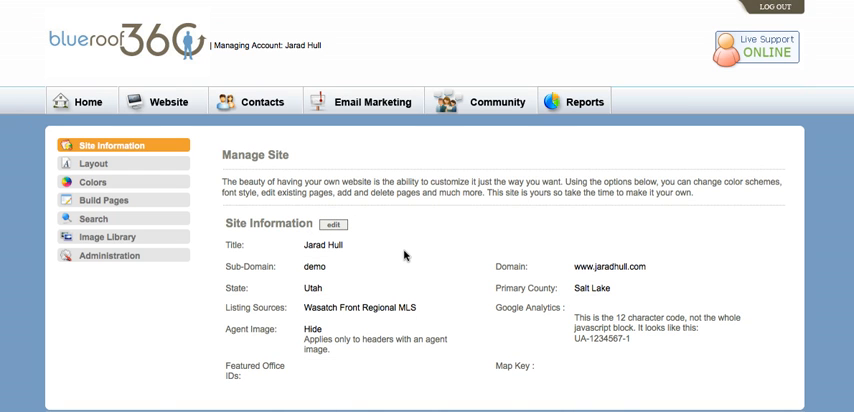